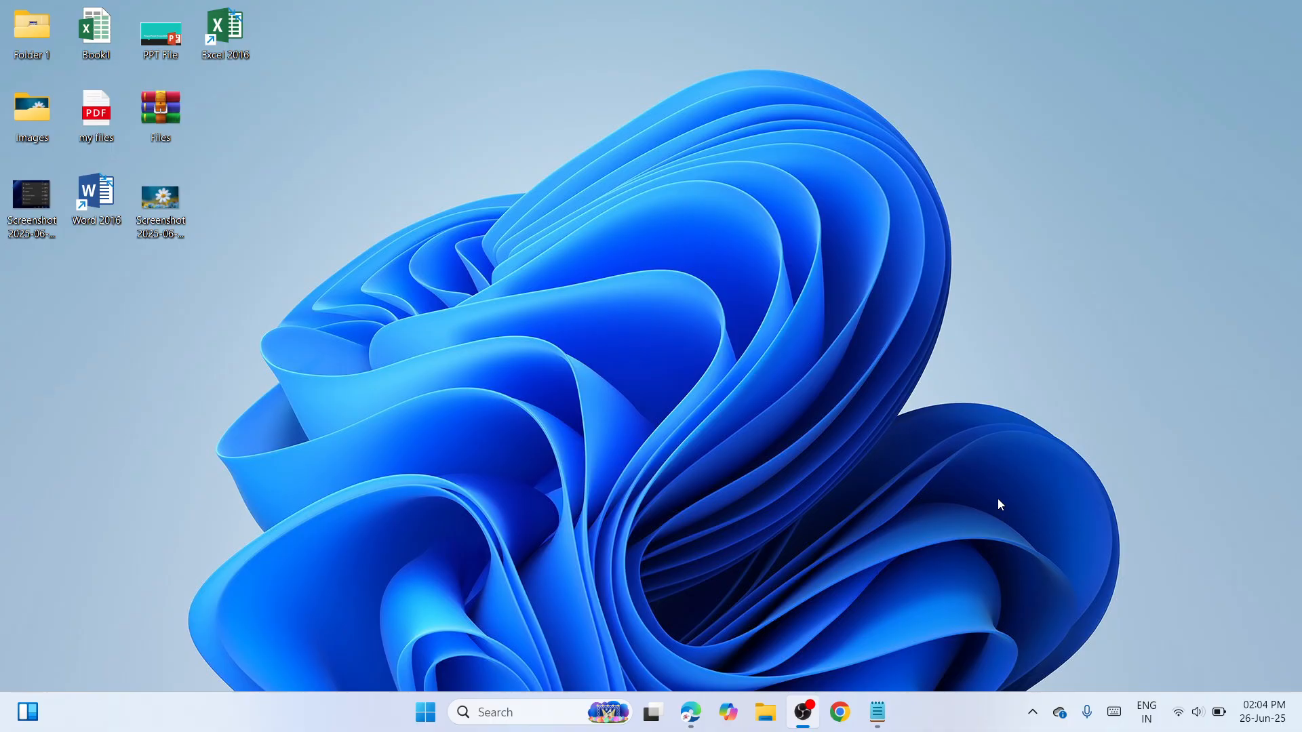
mouse_move(970, 80)
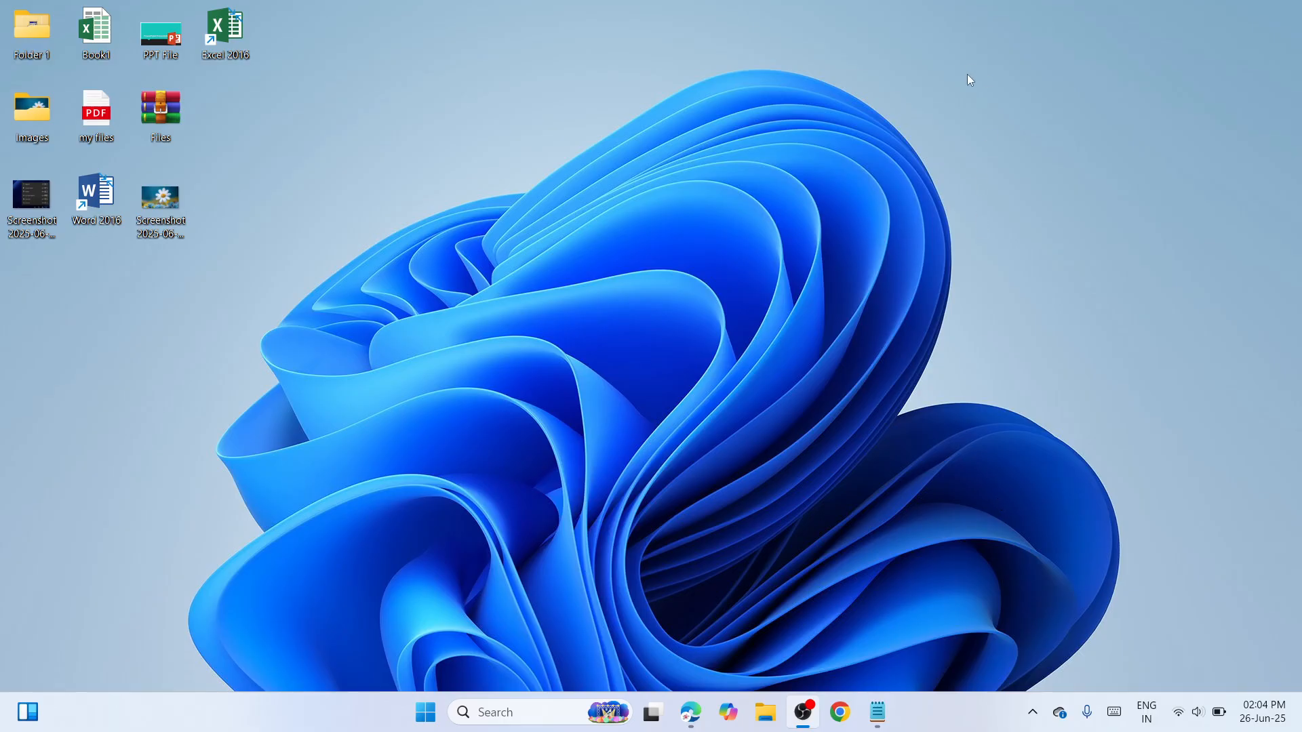
mouse_move(762, 374)
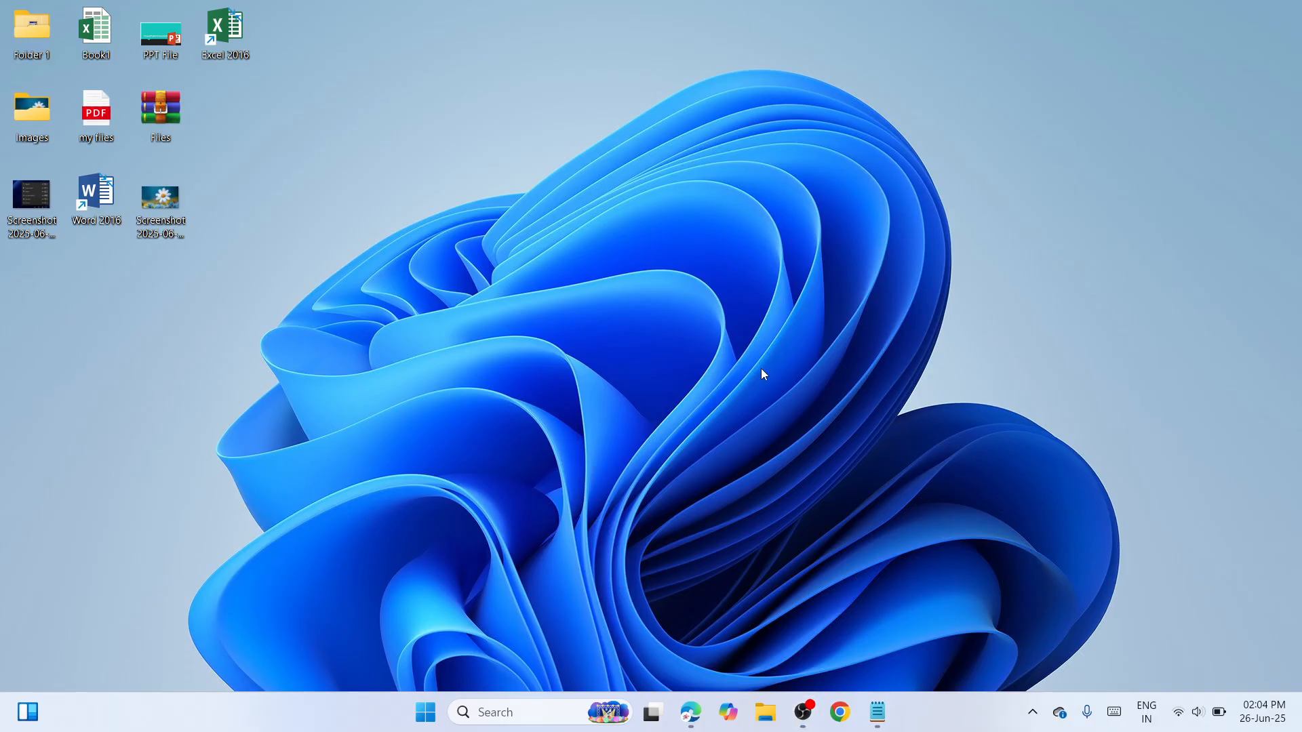
mouse_move(555, 582)
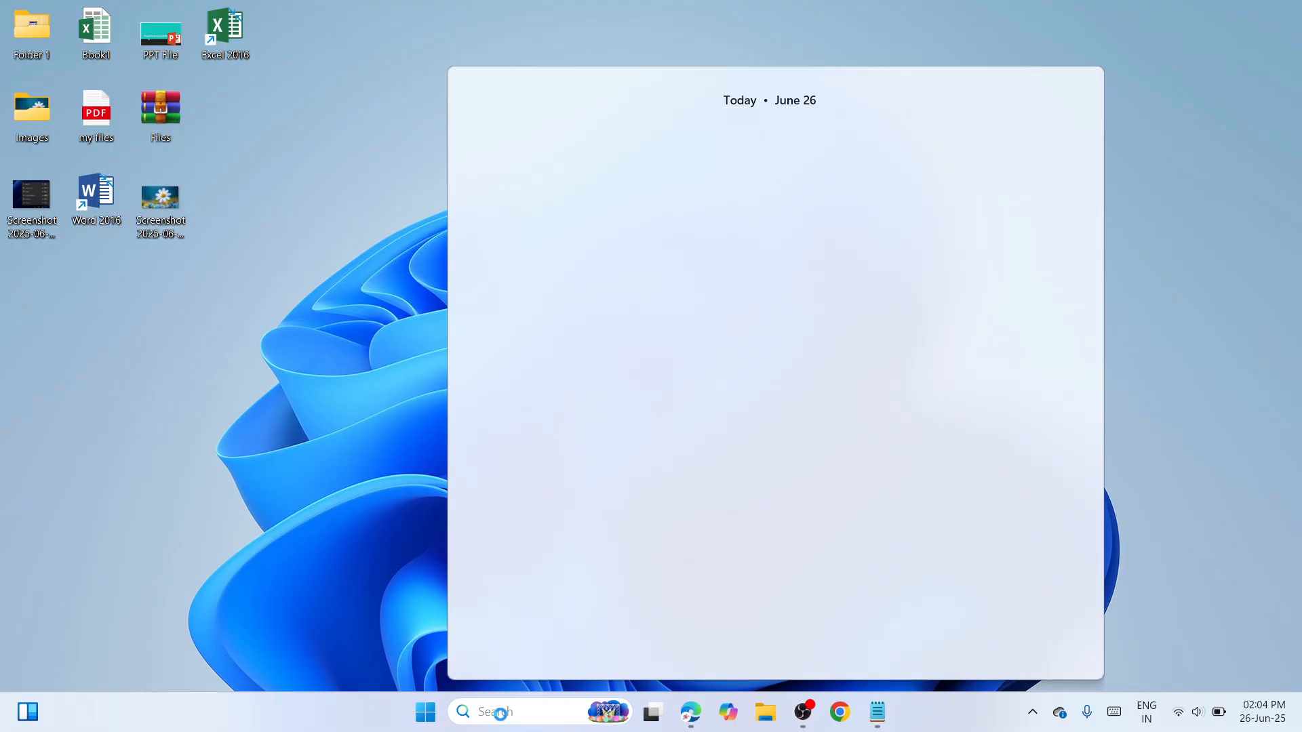
Search for cmd and launch Command Prompt as administrator
text(cmd)
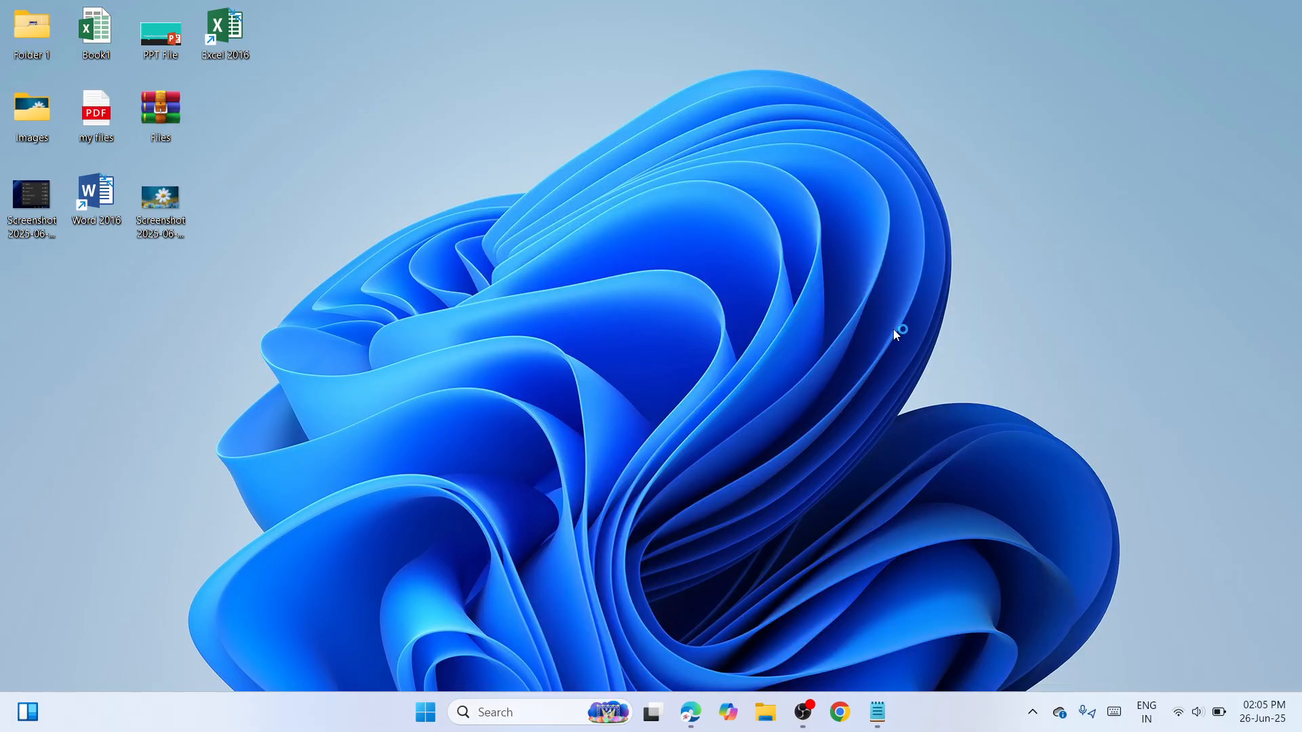
mouse_move(895, 334)
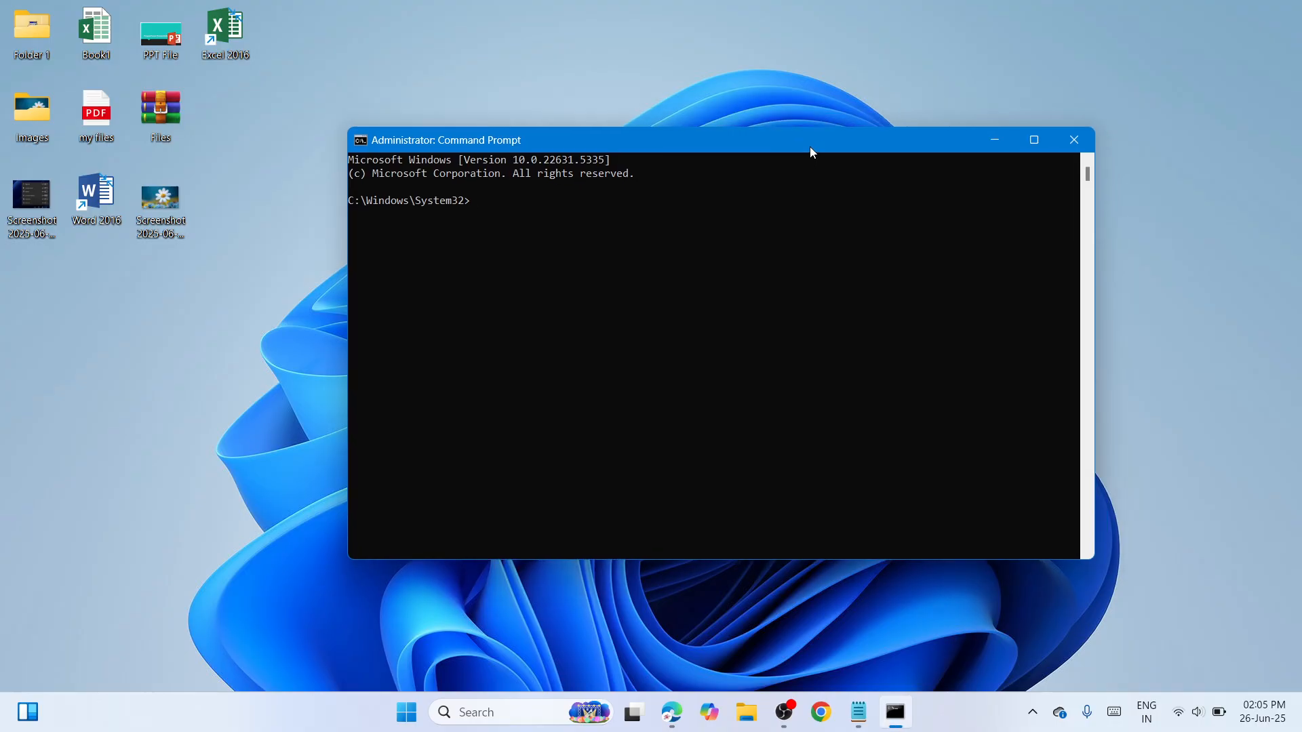
Run sfc /scannow in the admin Command Prompt, then close that window
text(sf)
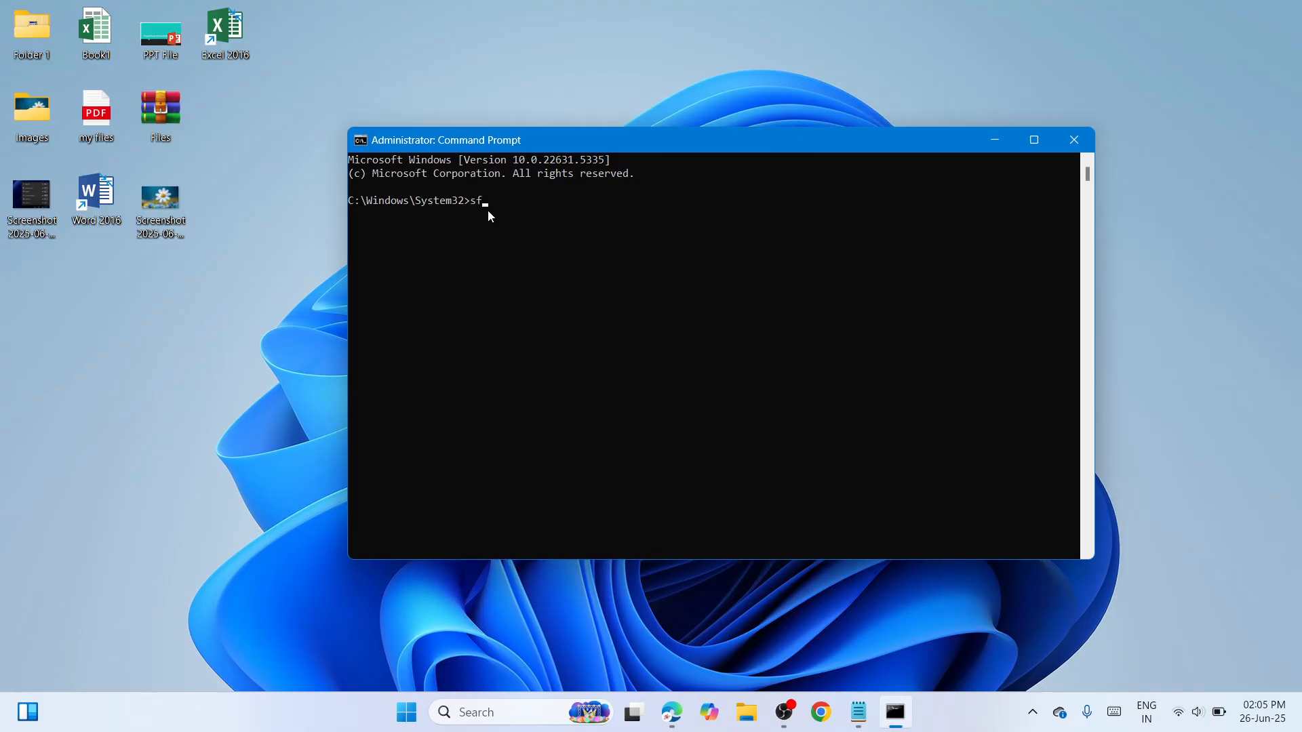
text(c /sc)
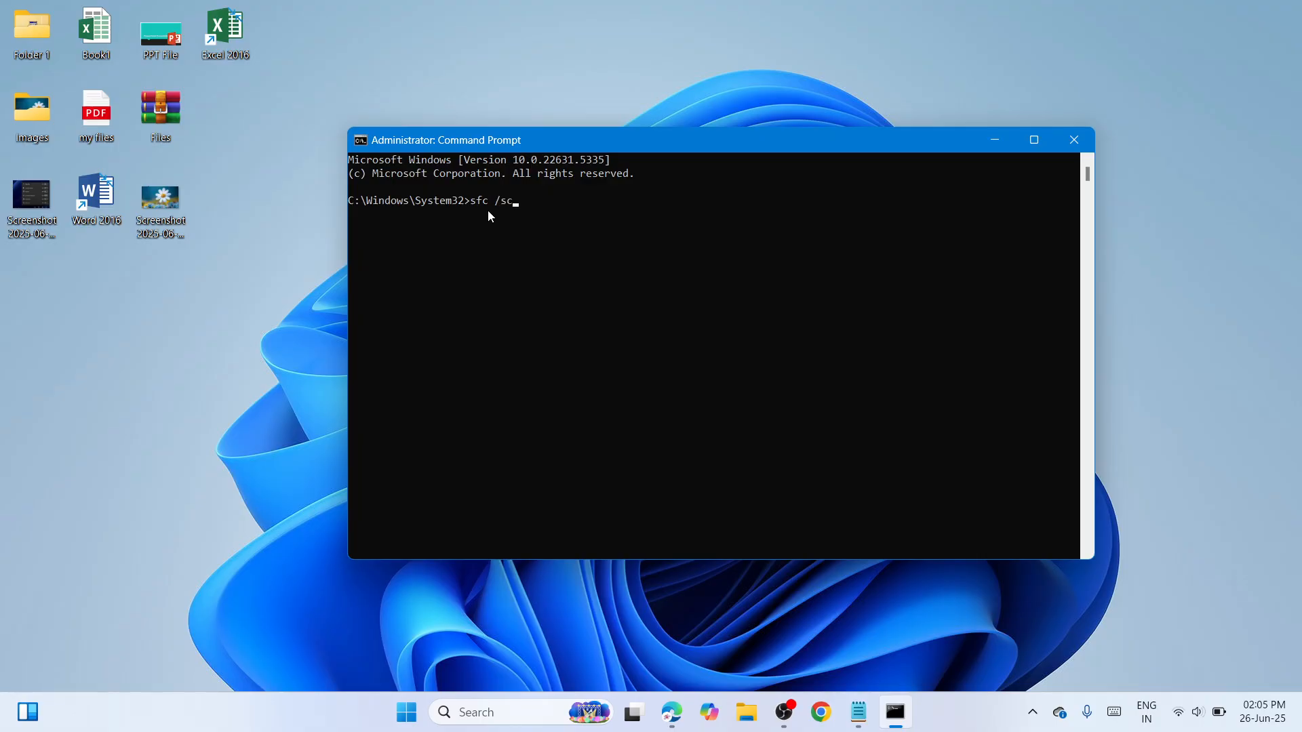
text(annoew)
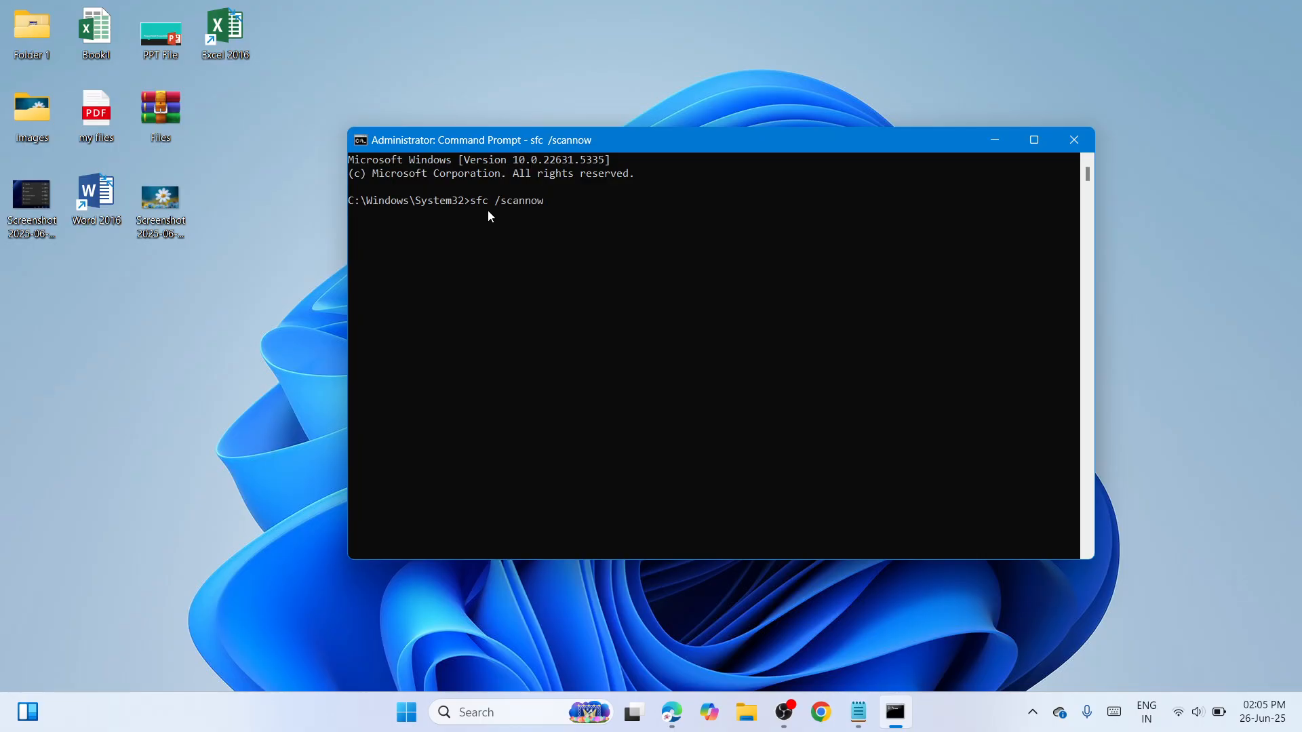
key(Return)
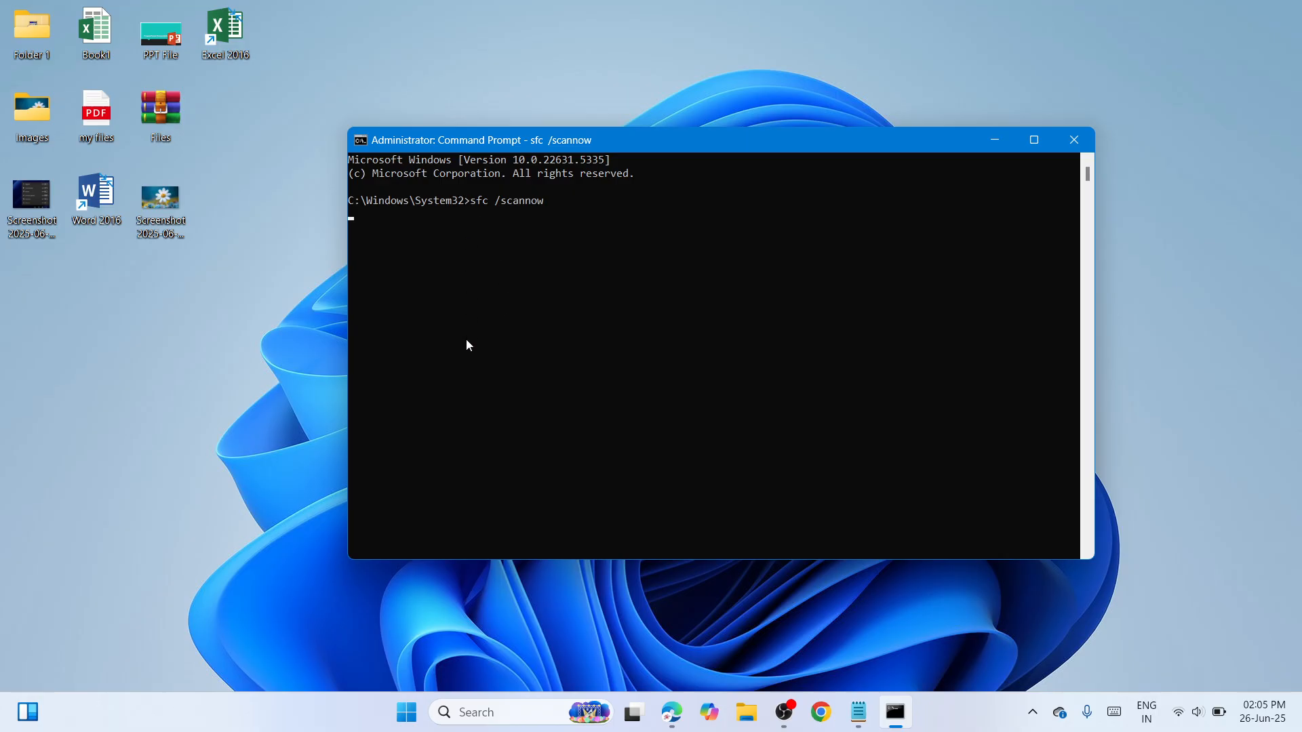
mouse_move(1073, 139)
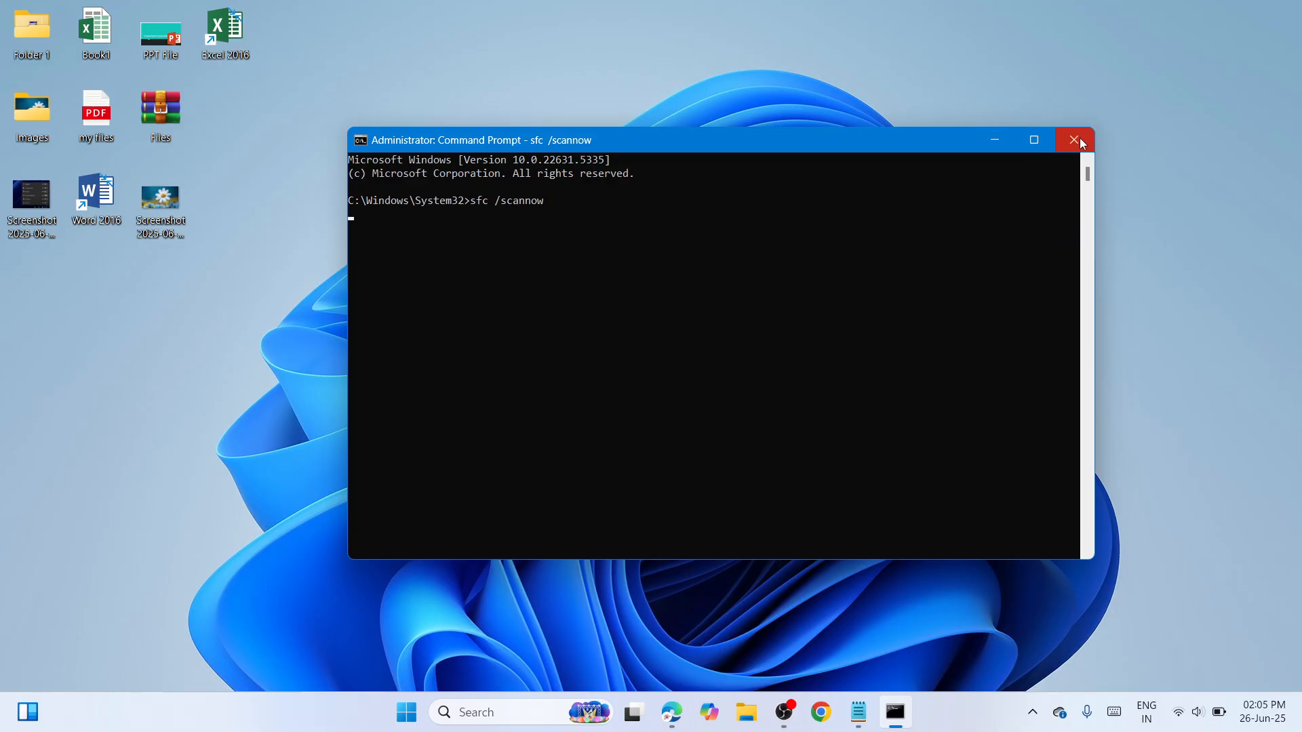
click(1075, 138)
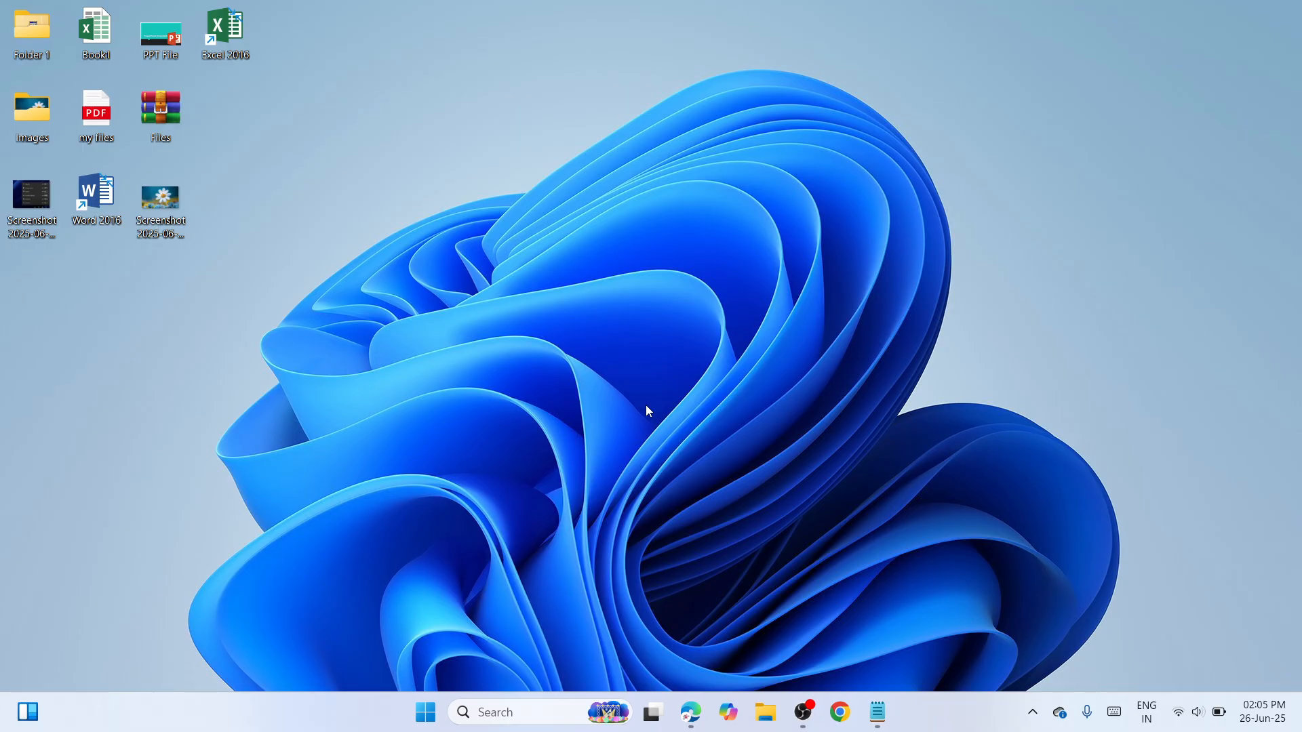
Run wsreset.exe from the Win+R Run box to clear the Store cache
key(Win+r)
text(wsreset.exe)
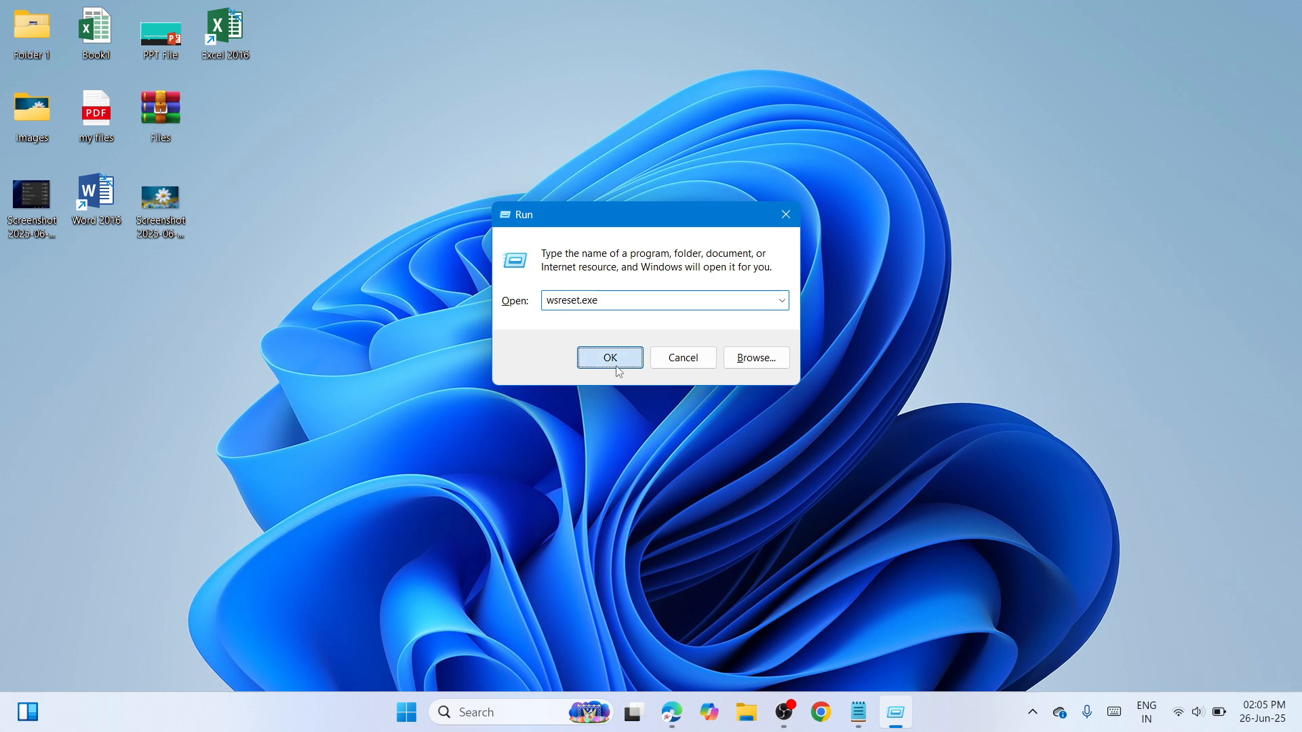
click(610, 357)
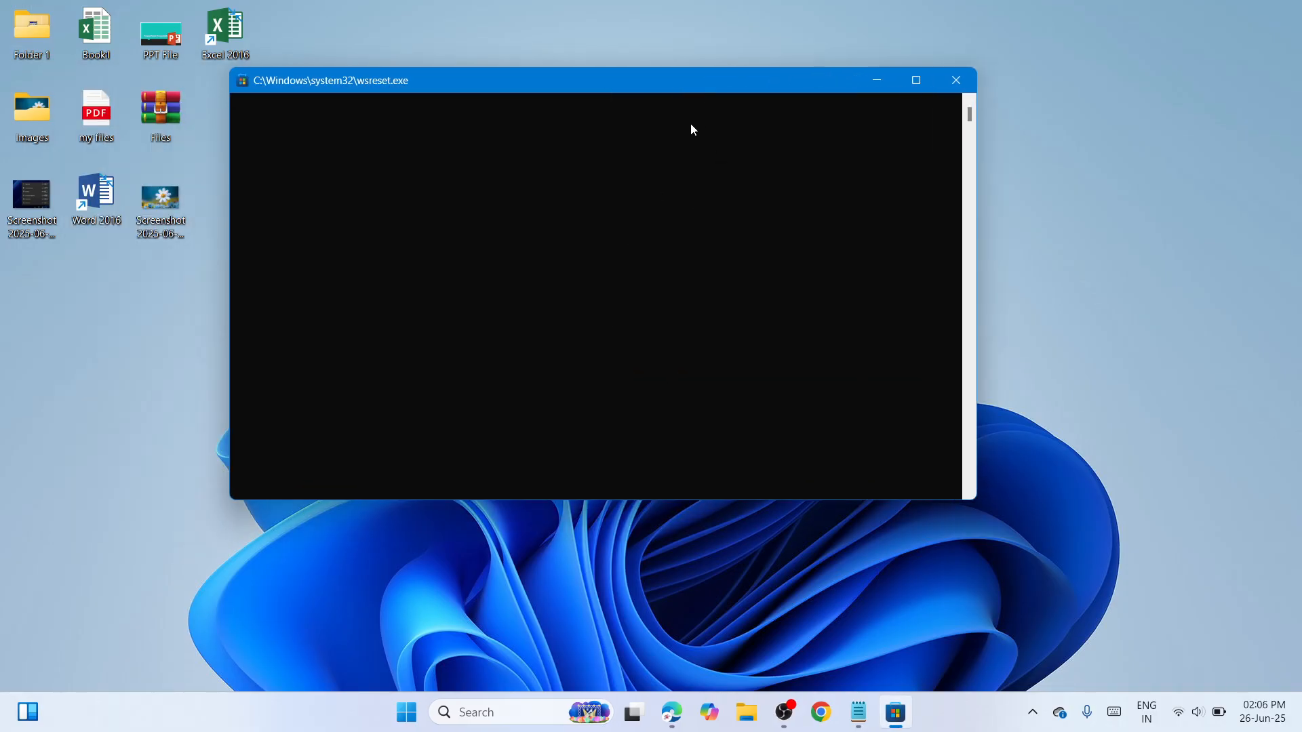
mouse_move(663, 297)
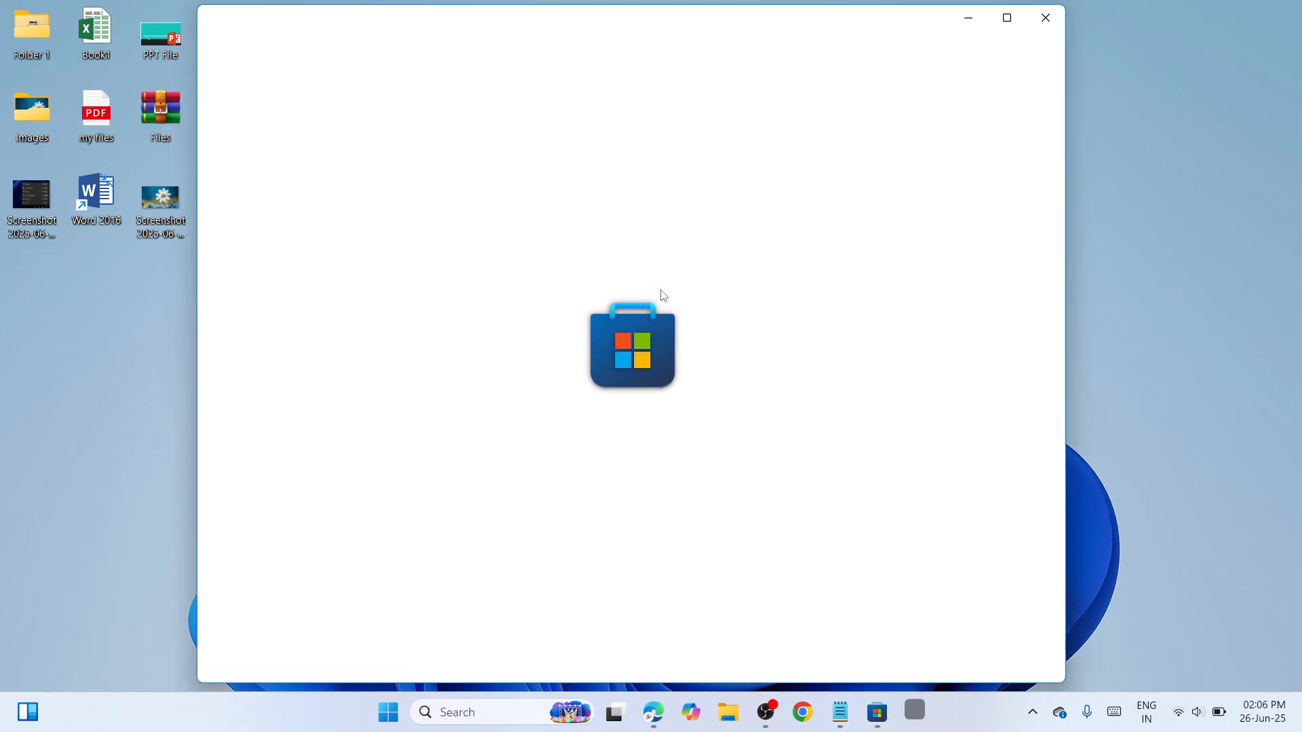
mouse_move(719, 364)
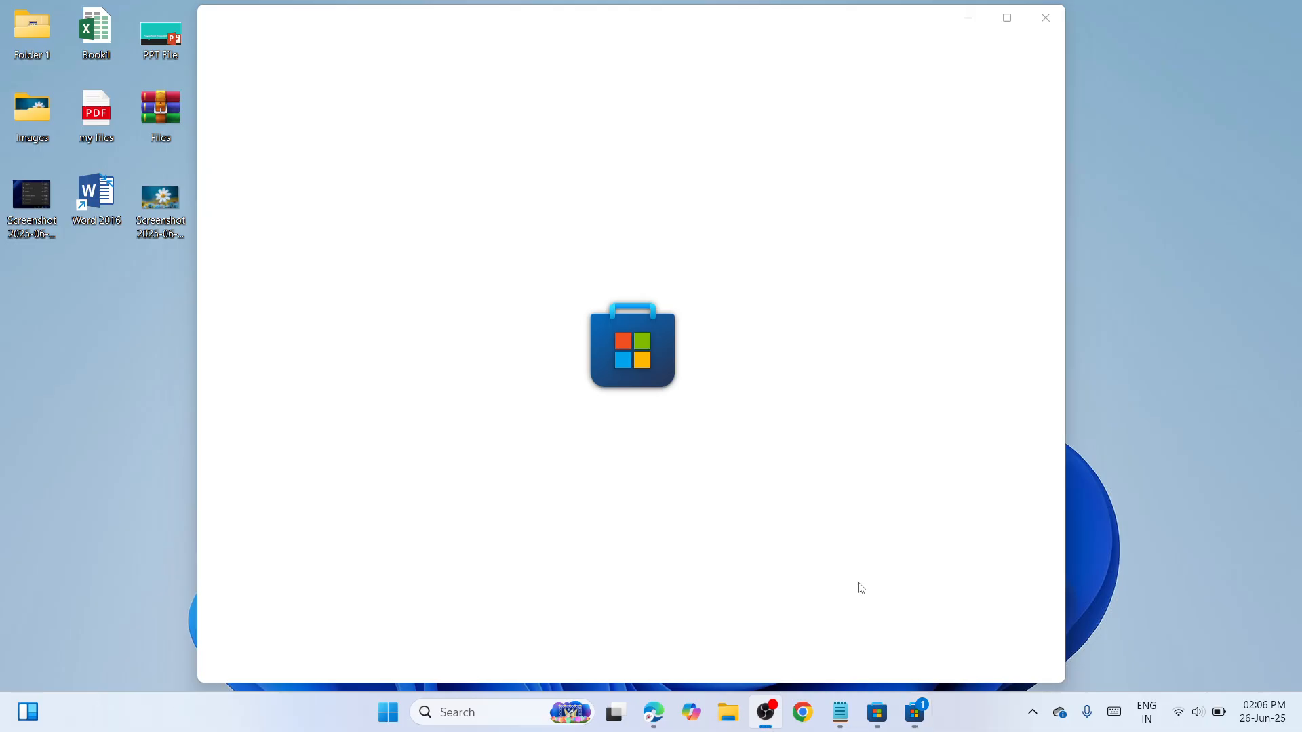
mouse_move(865, 591)
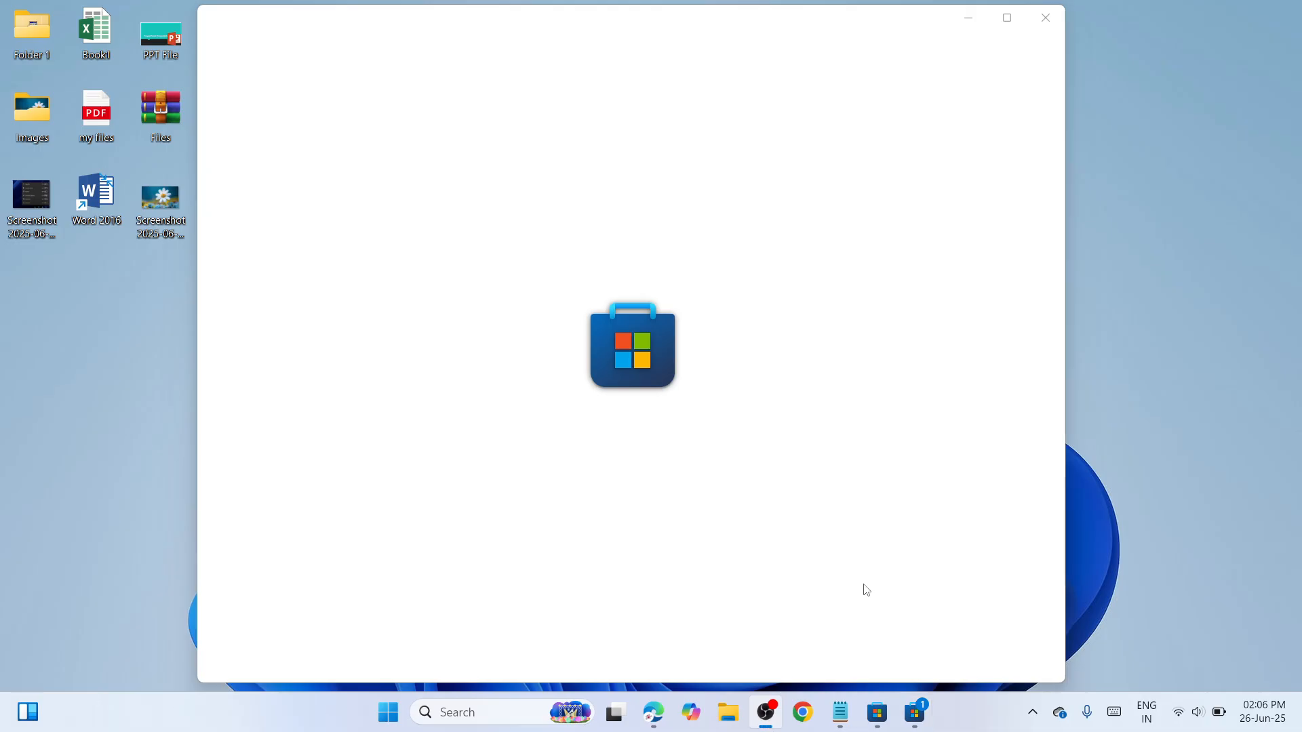